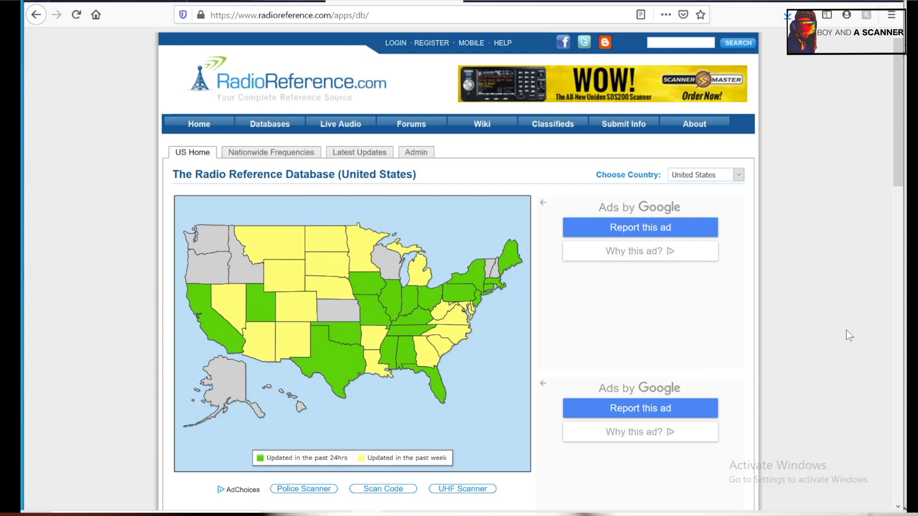
mouse_move(864, 292)
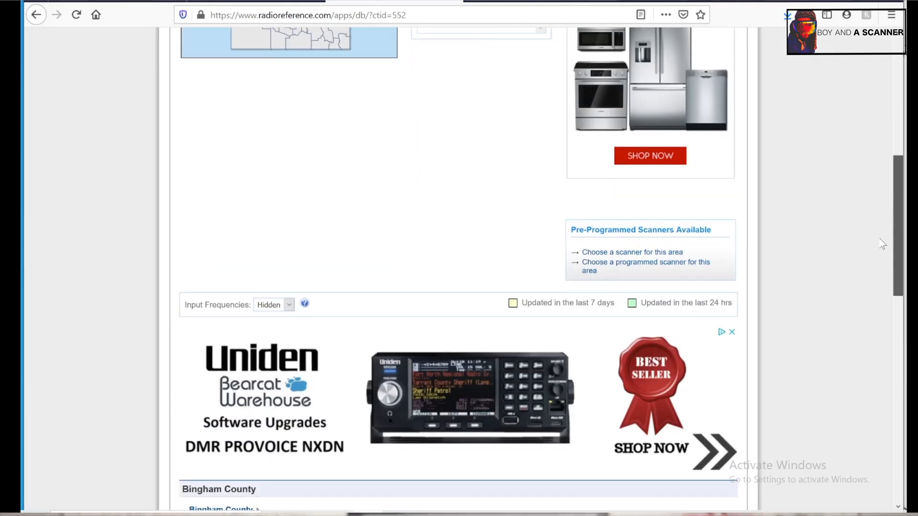
scroll(down, 3)
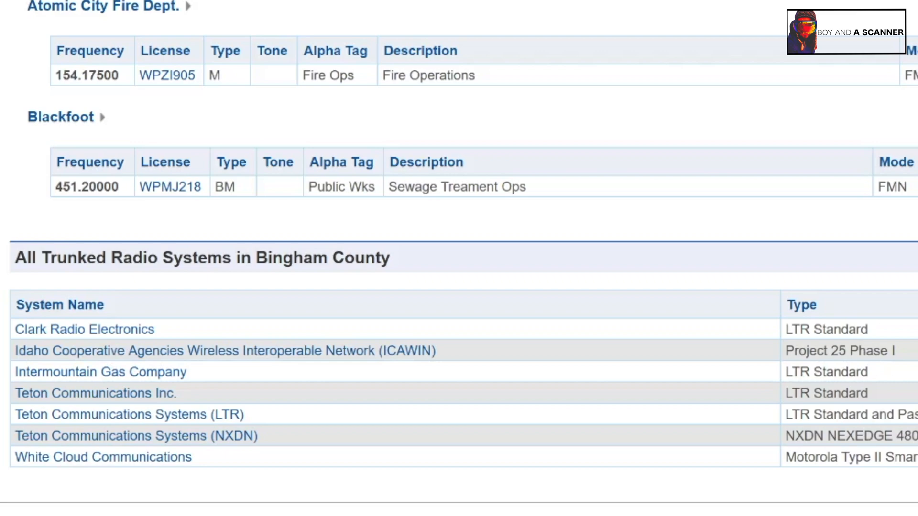
mouse_move(260, 358)
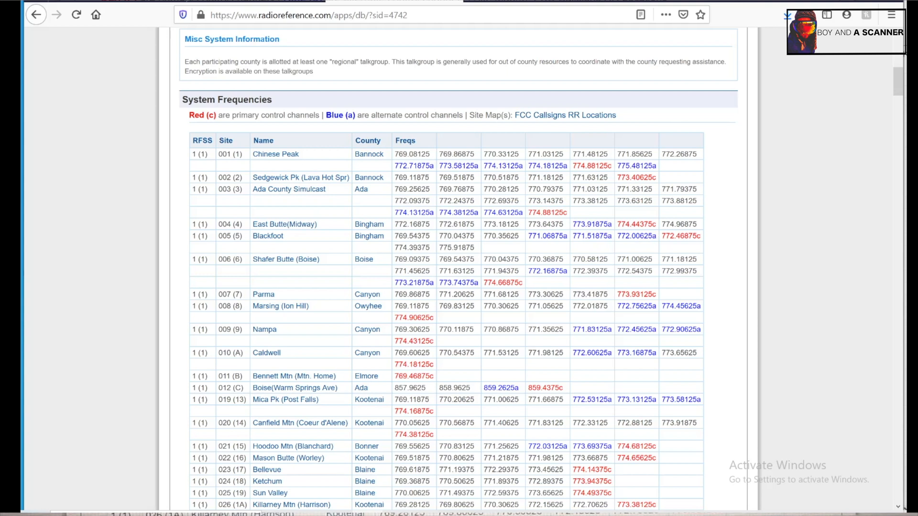
mouse_move(536, 247)
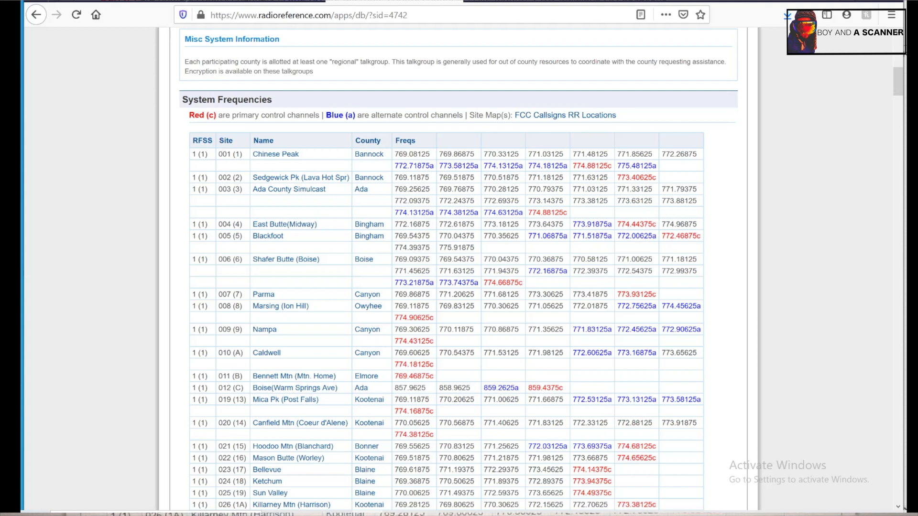
scroll(down, 3)
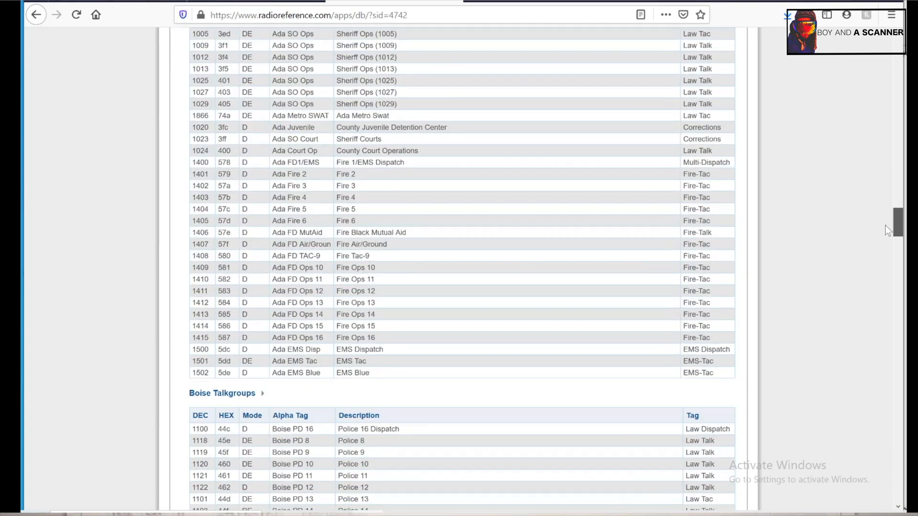
scroll(down, 3)
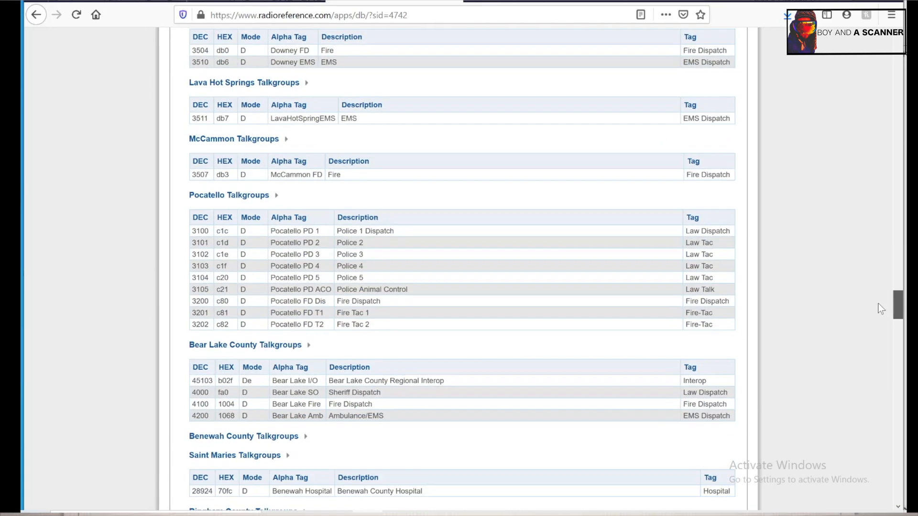
scroll(down, 3)
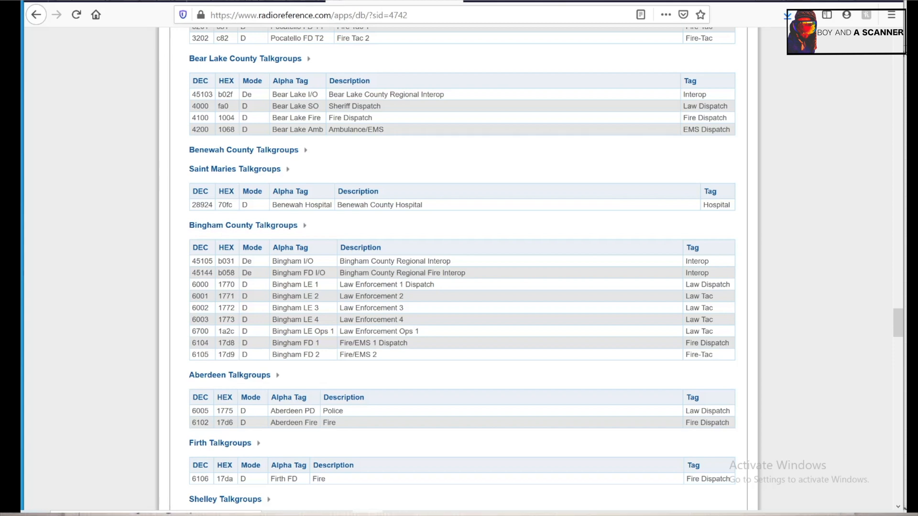
mouse_move(201, 343)
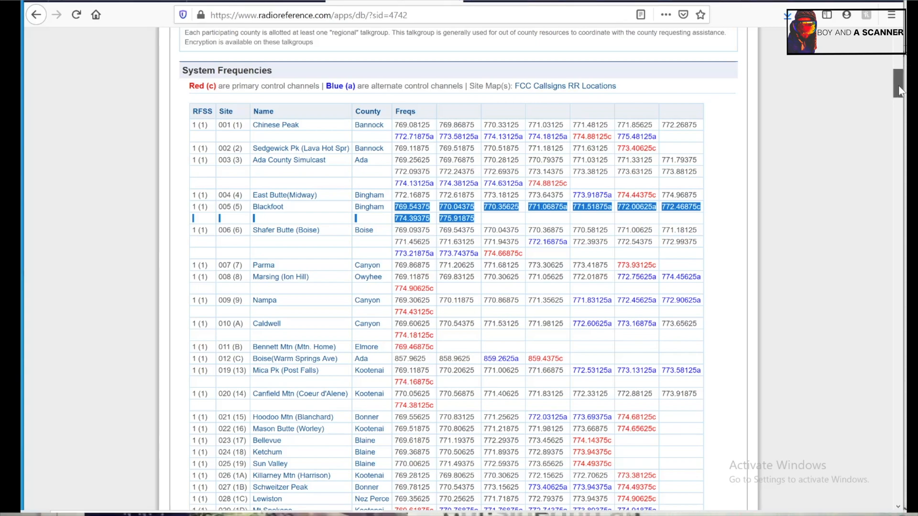
scroll(down, 3)
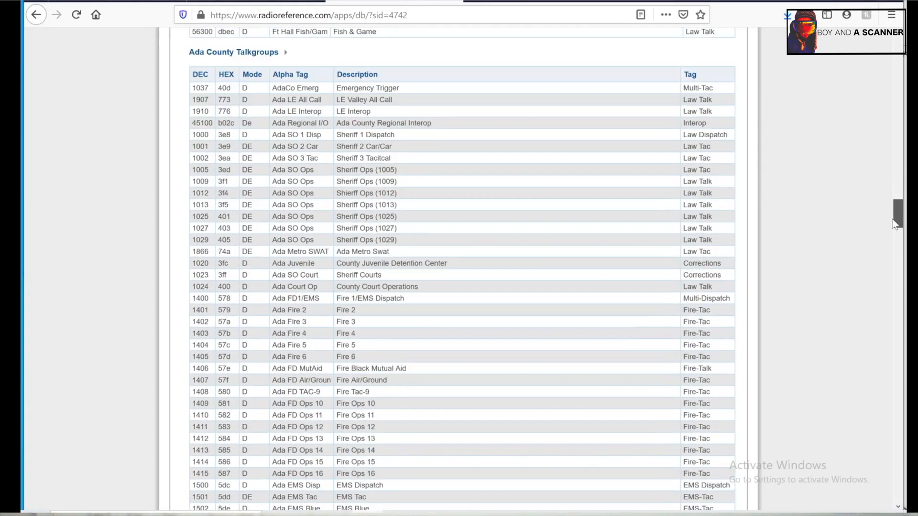
scroll(down, 3)
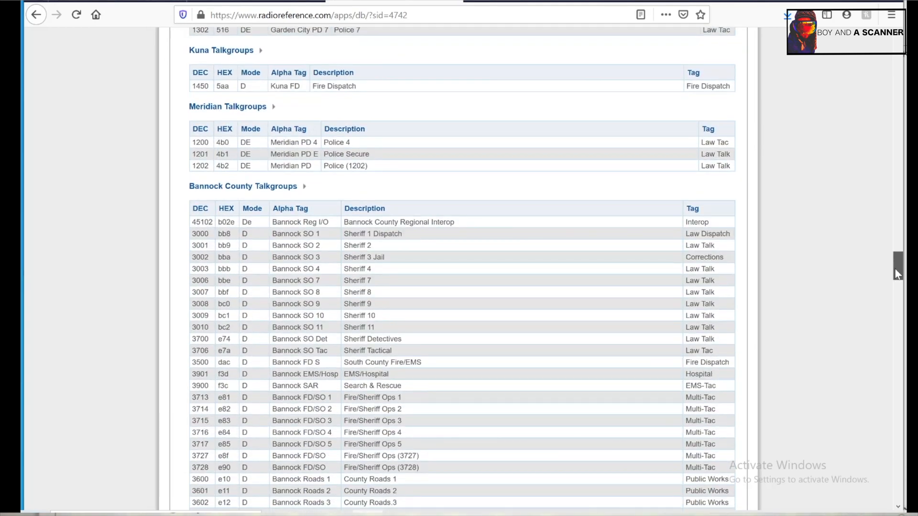
scroll(down, 3)
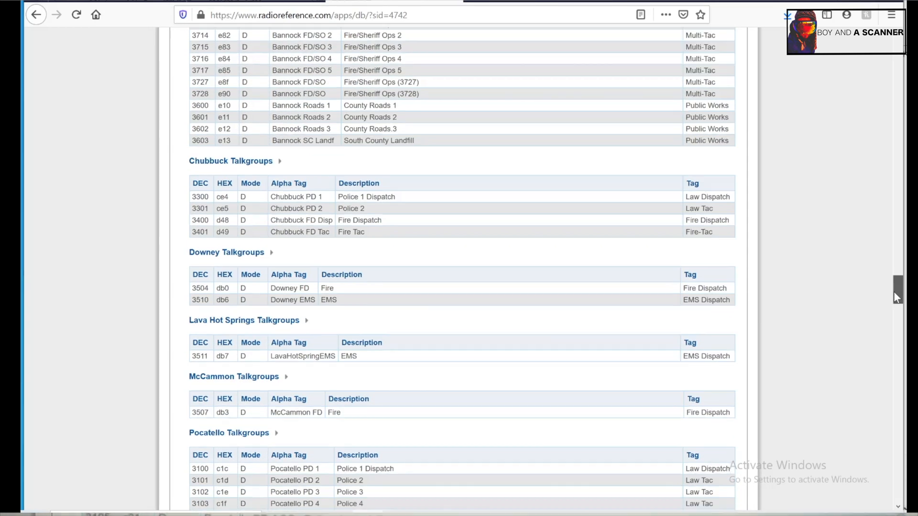
scroll(down, 3)
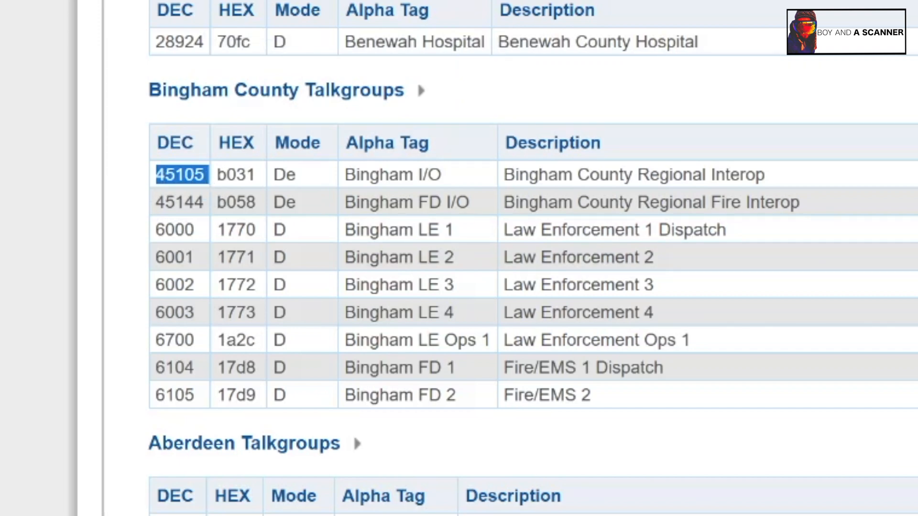
mouse_move(152, 368)
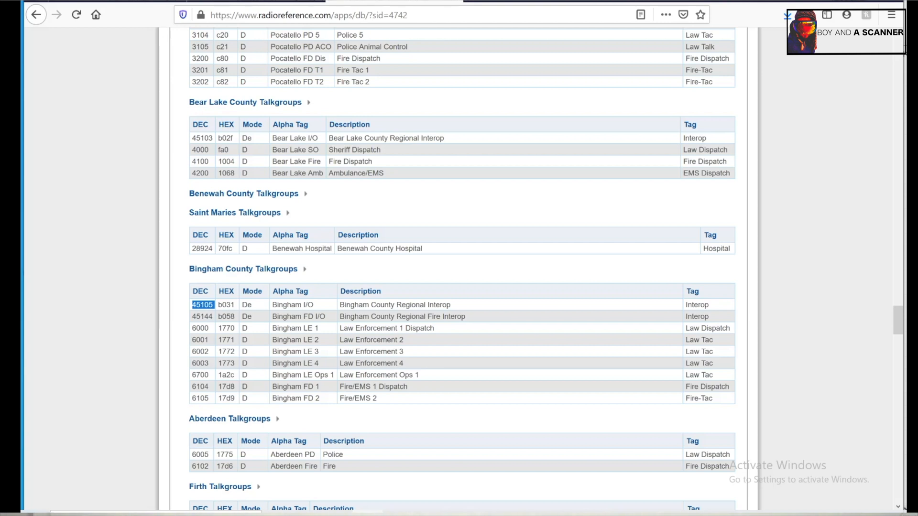
mouse_move(198, 399)
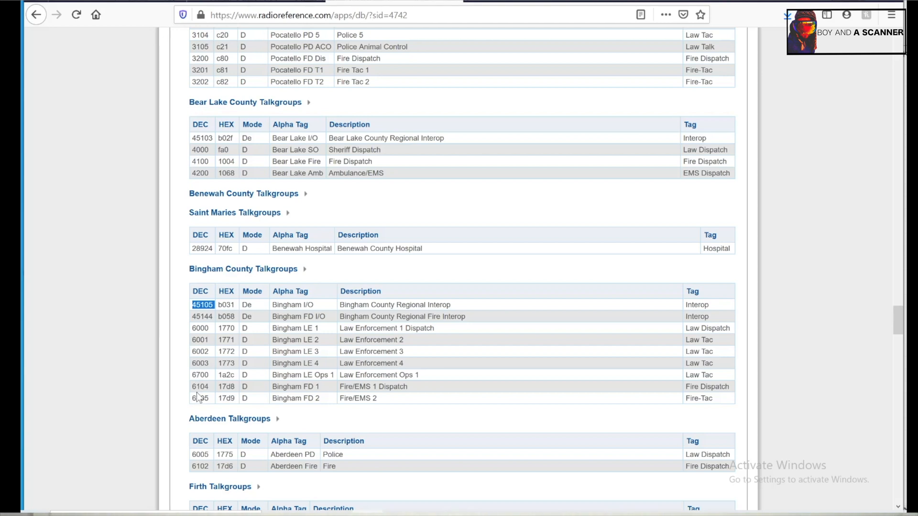